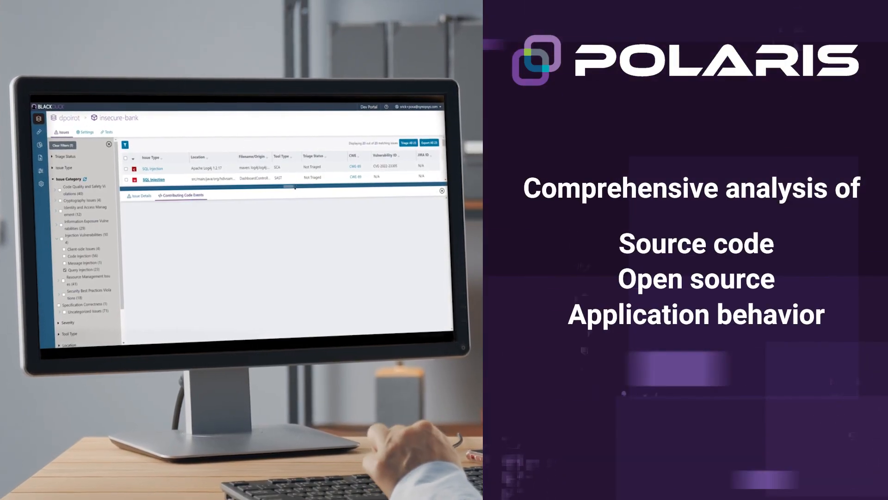
Reveal the contributing code events tracing tainted data through DashboardController for the SQL Injection issue.
click(180, 195)
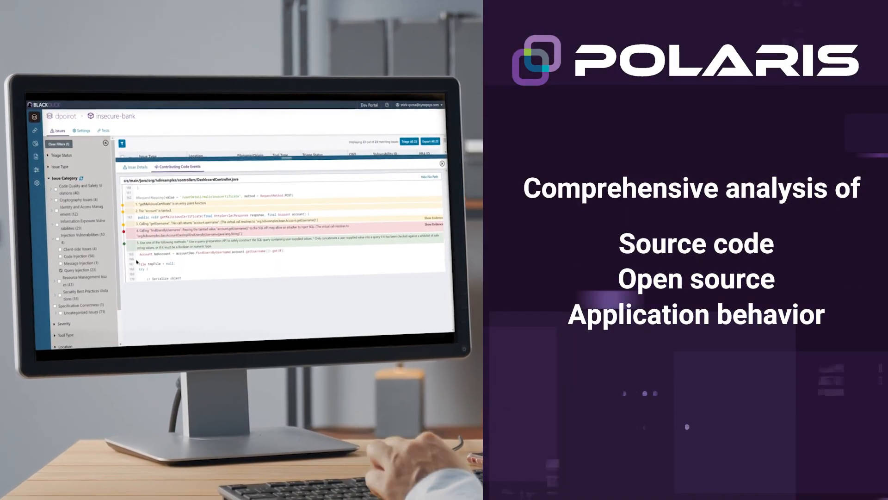